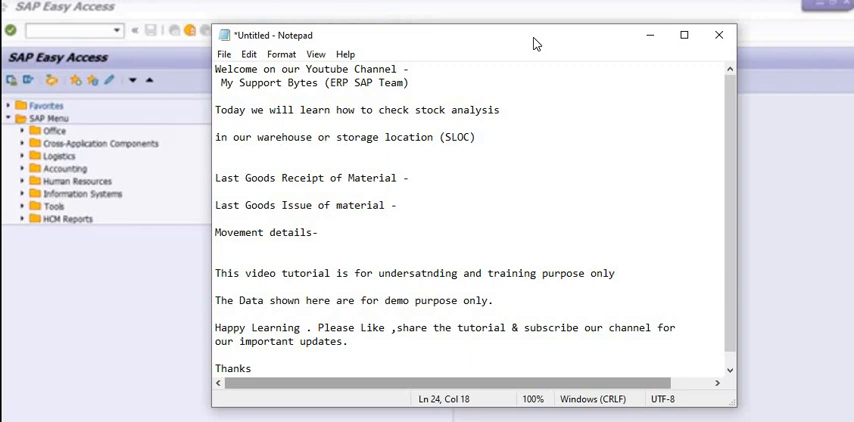
mouse_move(640, 37)
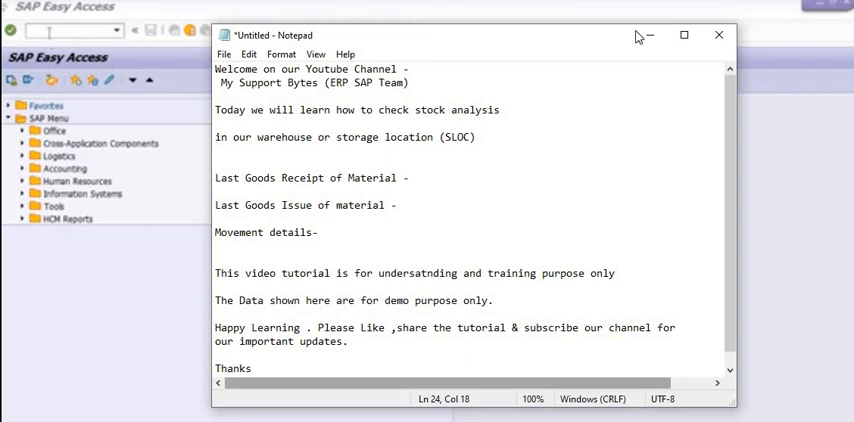
- Minimize Notepad and enter transaction MC.9 in the SAP command field
left_click(718, 35)
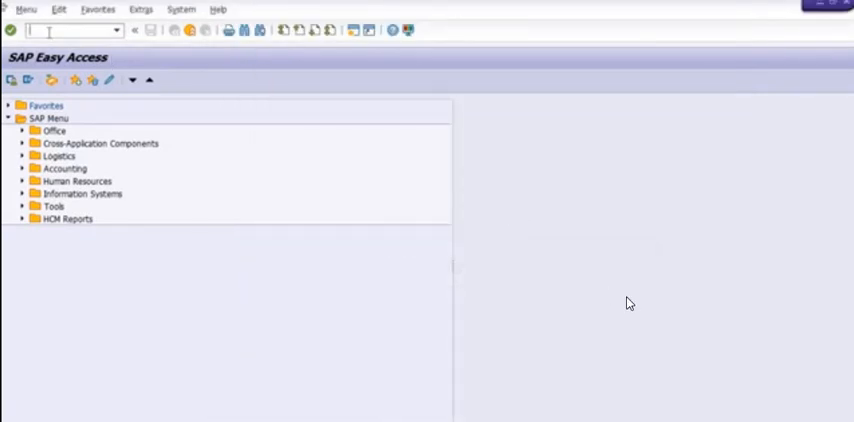
type("md")
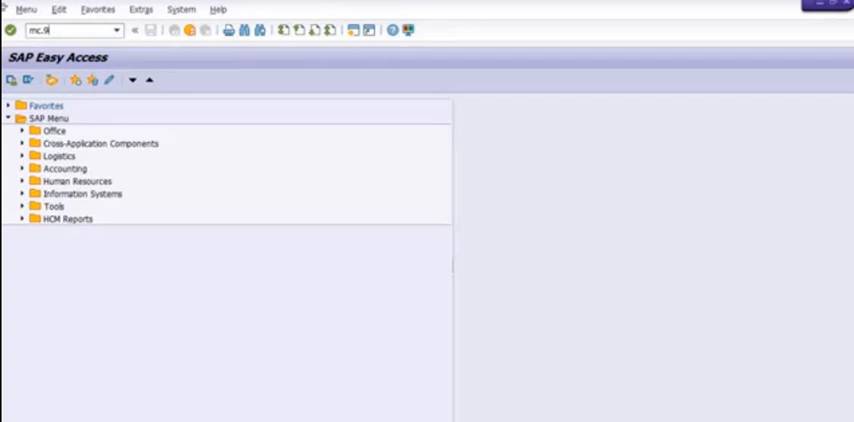
mouse_move(70, 38)
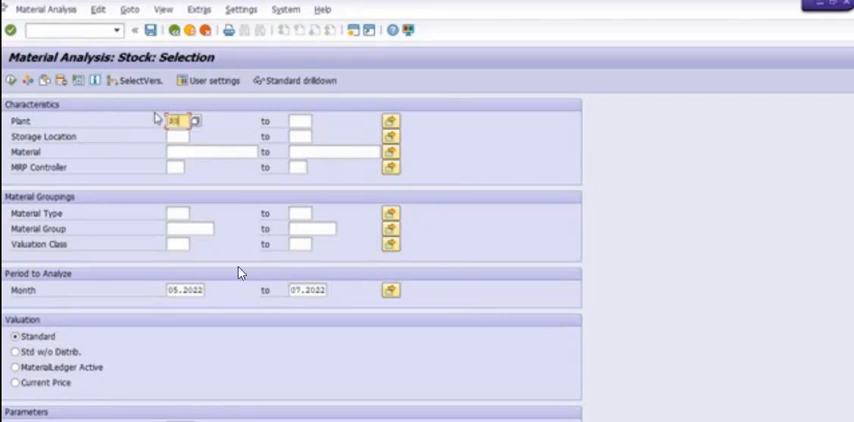
- Enter plant 3002, months 01.2018 to 12.2018, and storage location 1000
type("2002")
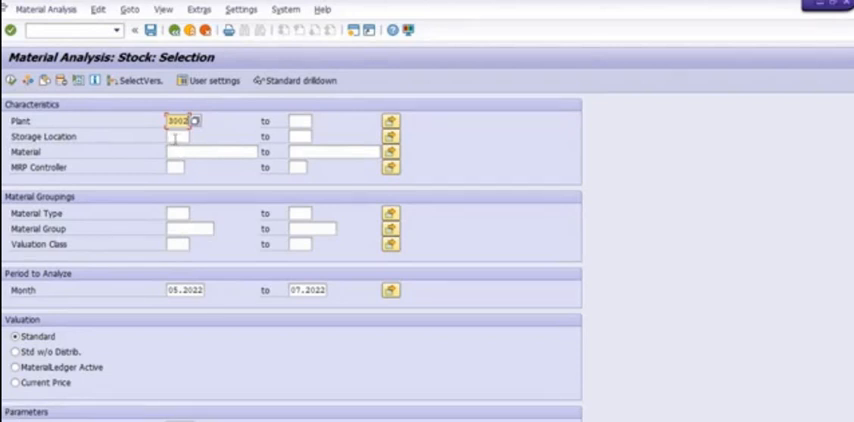
mouse_move(205, 294)
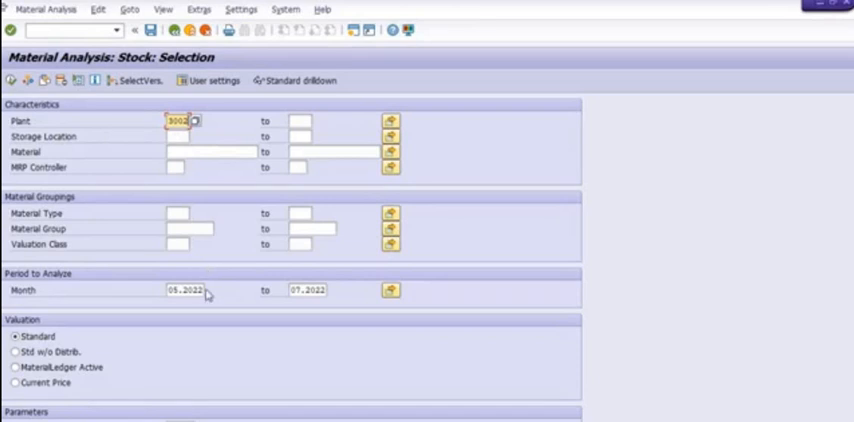
left_click(186, 290)
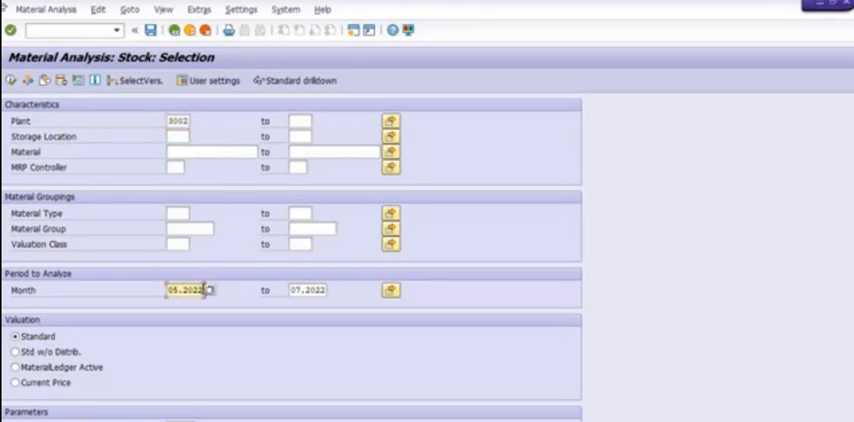
left_click(208, 290)
type("12.2018")
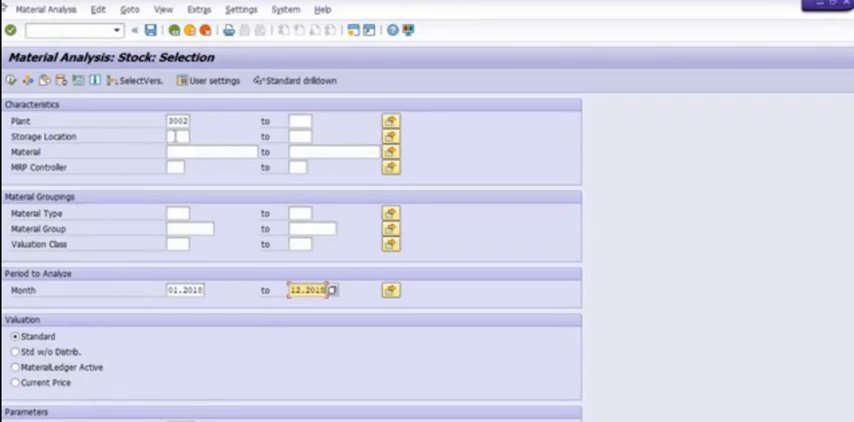
left_click(178, 136)
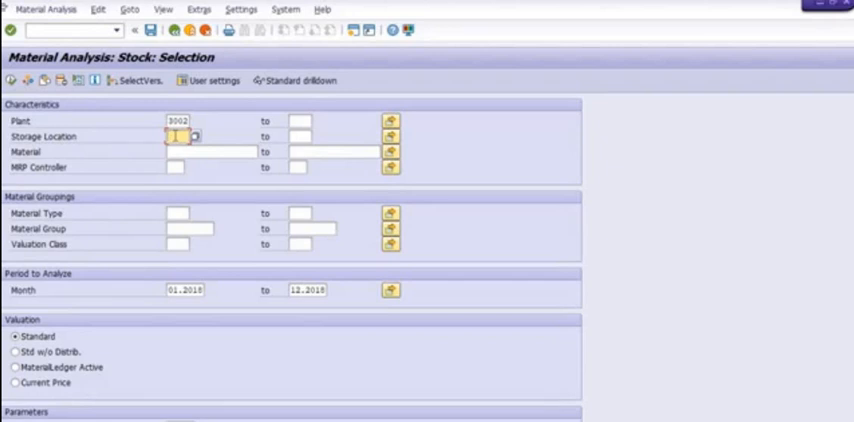
type("1000")
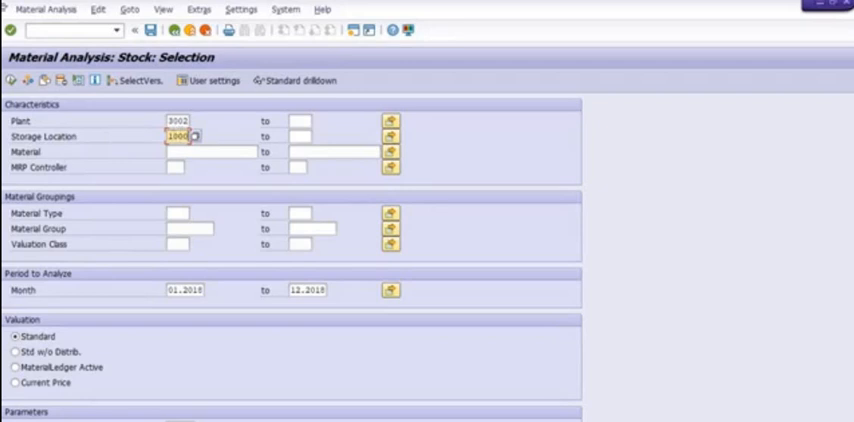
mouse_move(250, 197)
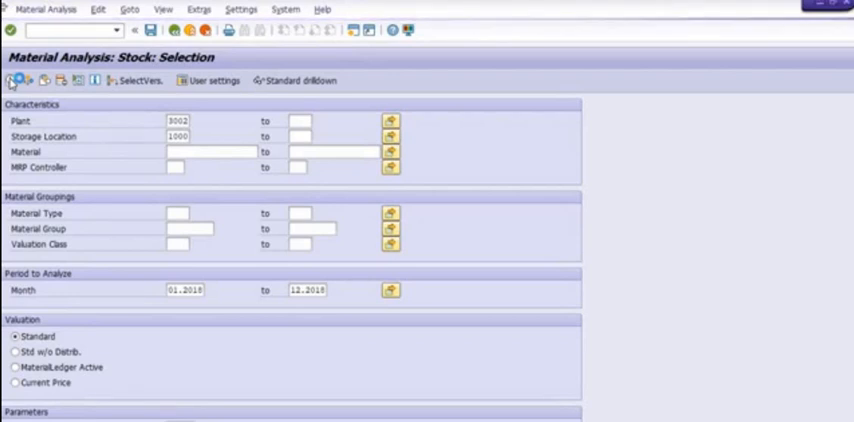
- Execute the selection to list valuated stock for 362 materials
left_click(12, 80)
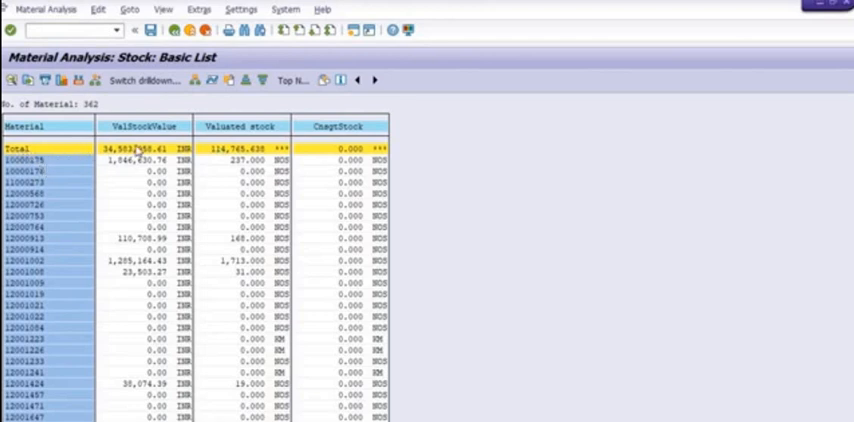
mouse_move(270, 150)
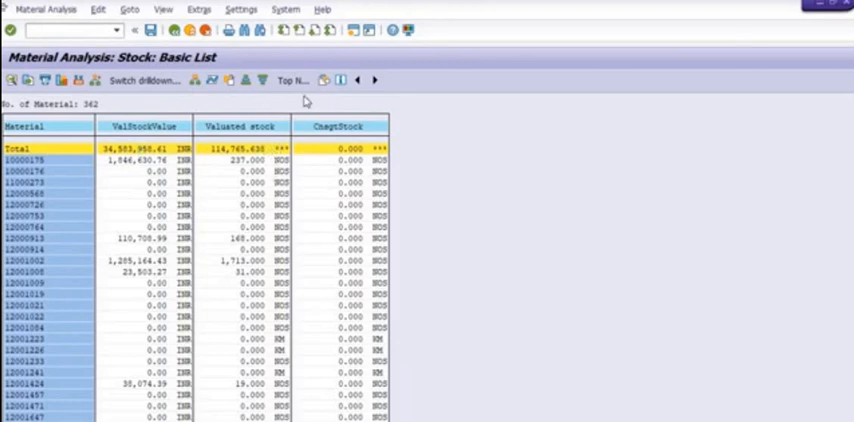
mouse_move(323, 80)
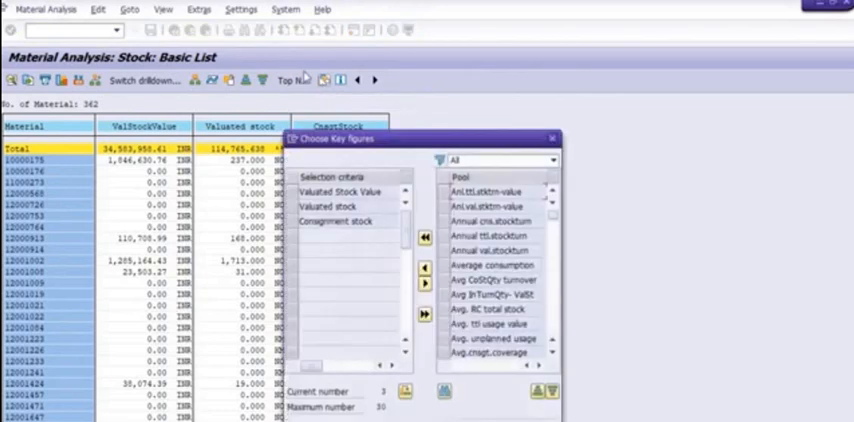
- Add Last consumption, Last goods issue, Last goods movement and Last Receipt key figures
scroll("down", 3)
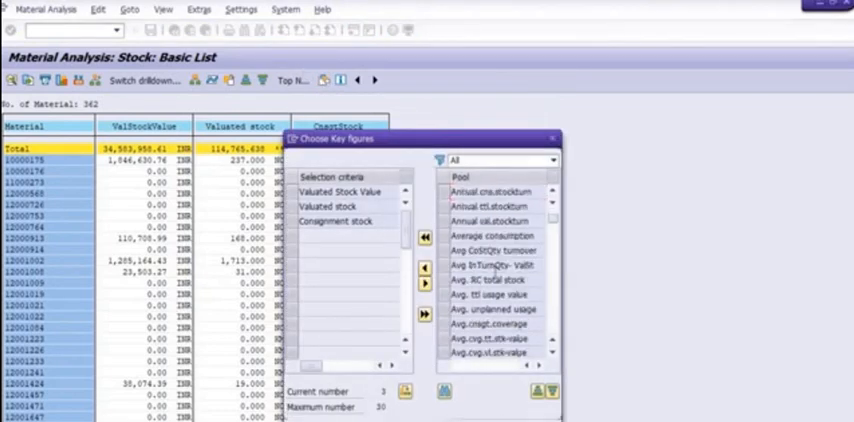
scroll("down", 3)
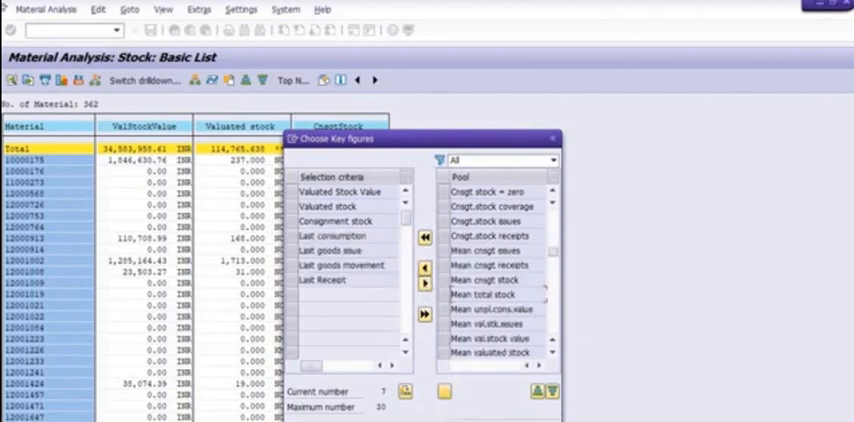
left_click(532, 391)
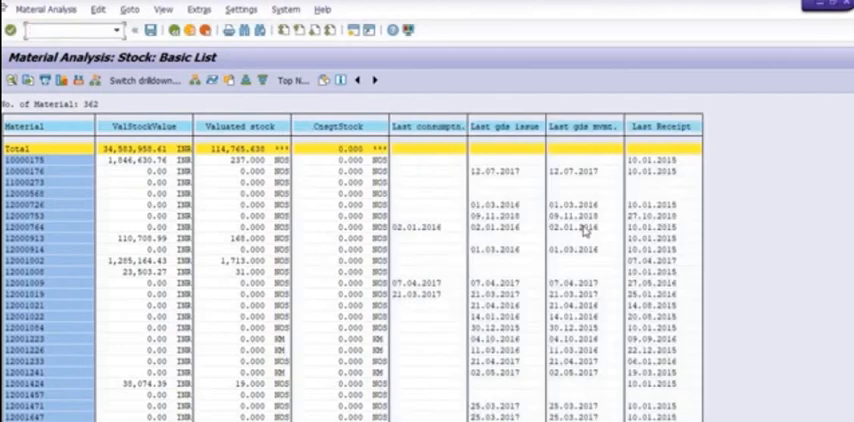
mouse_move(345, 228)
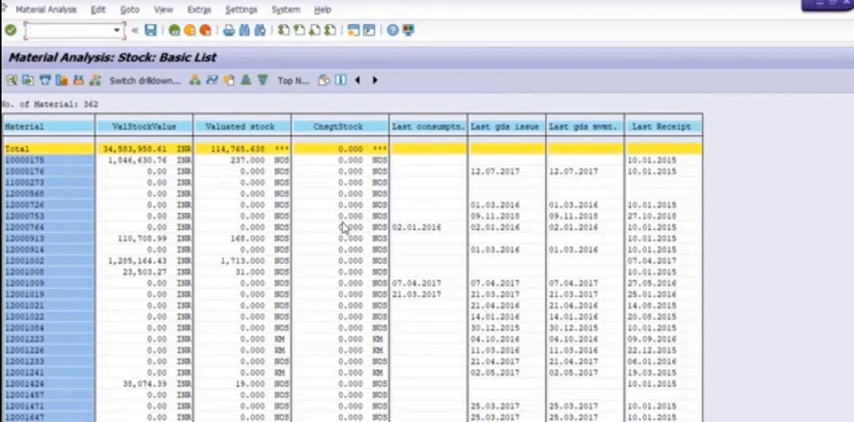
mouse_move(605, 217)
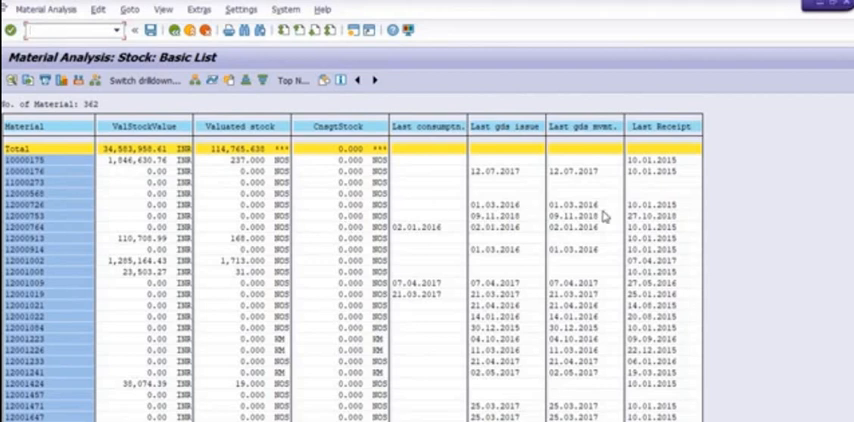
mouse_move(222, 196)
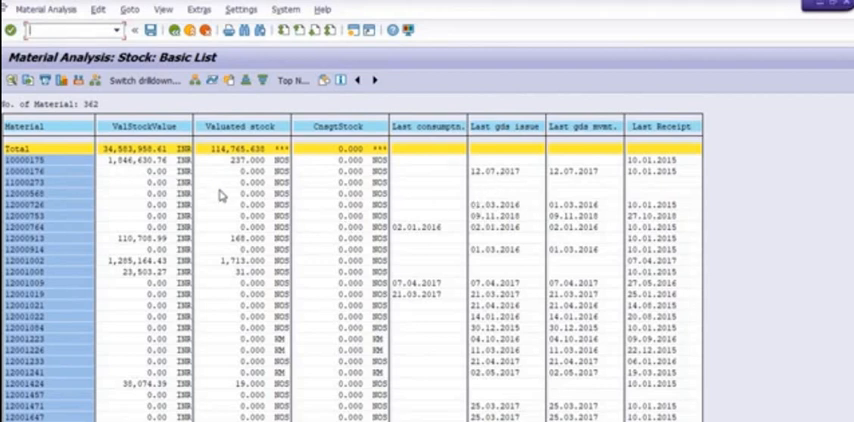
mouse_move(516, 192)
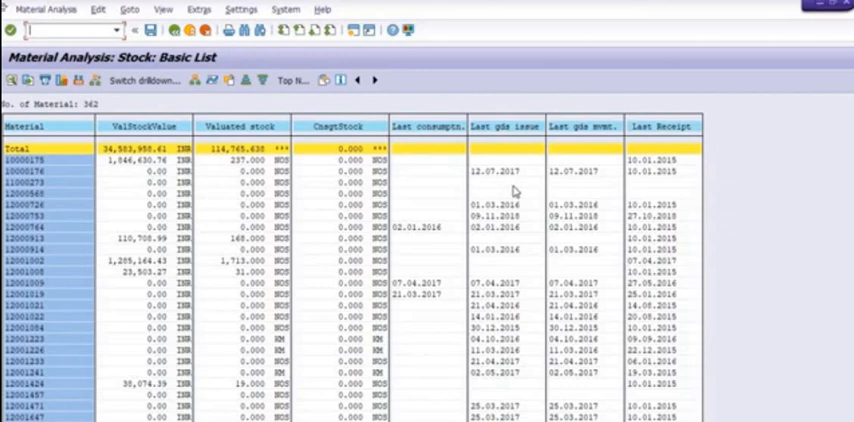
mouse_move(660, 167)
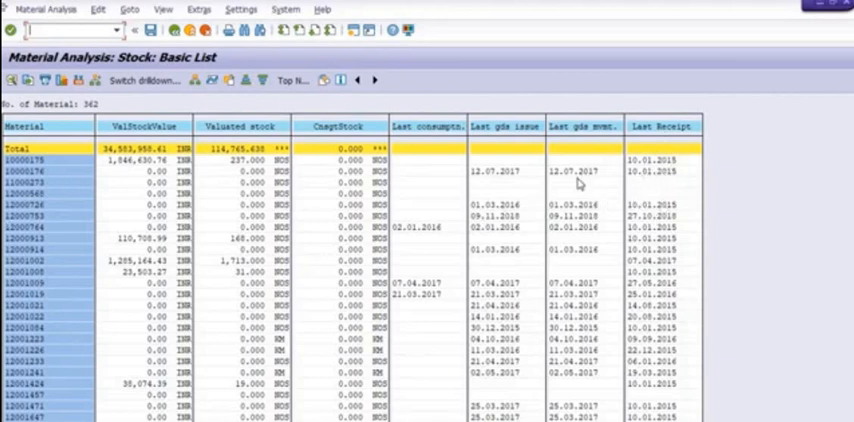
mouse_move(646, 178)
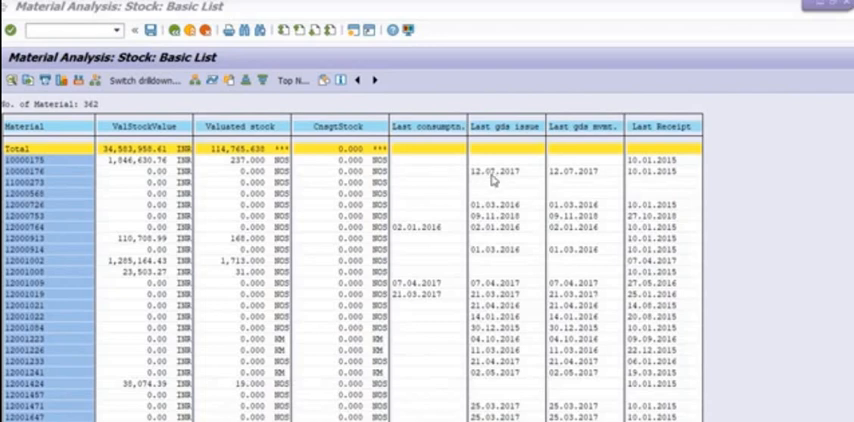
mouse_move(496, 178)
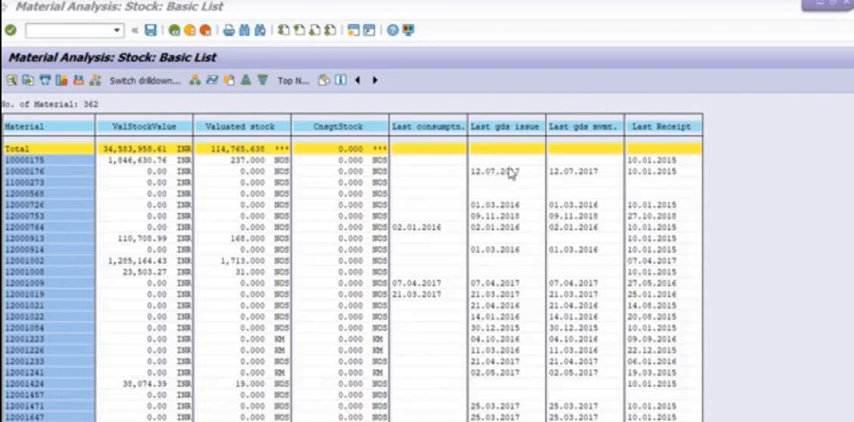
mouse_move(627, 200)
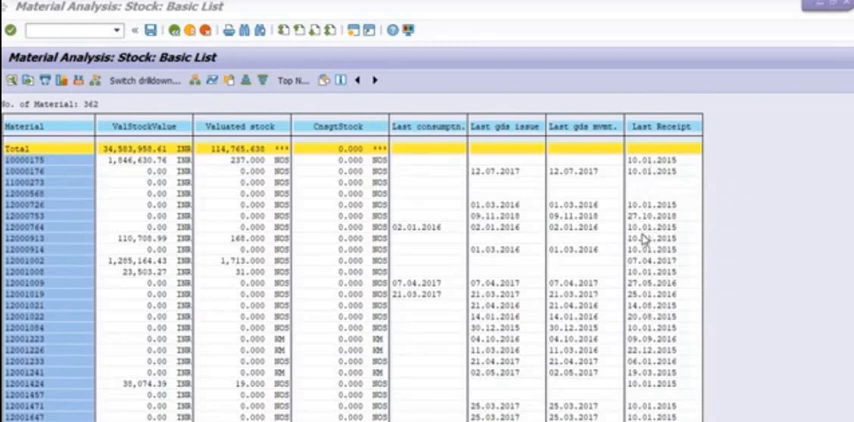
mouse_move(650, 193)
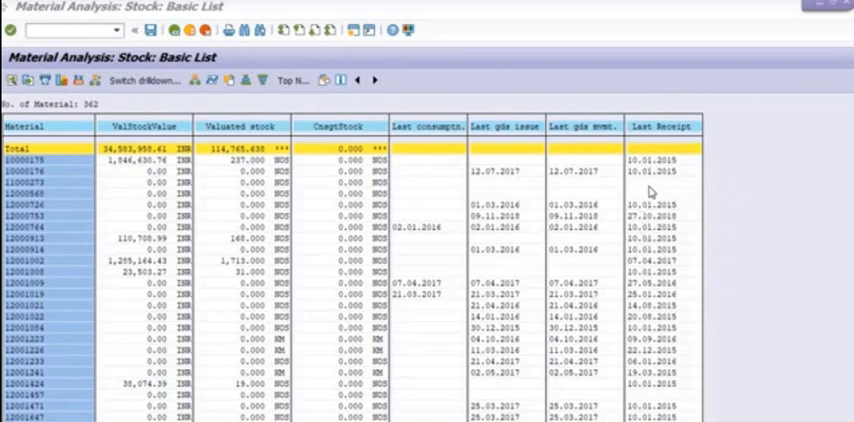
mouse_move(649, 193)
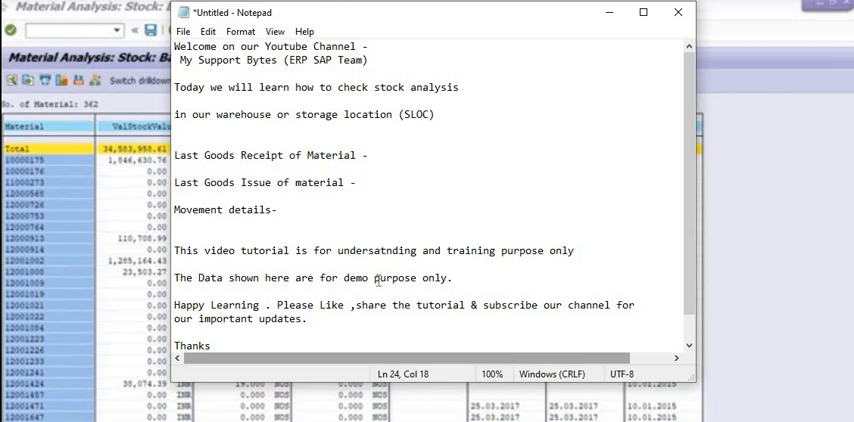
mouse_move(581, 304)
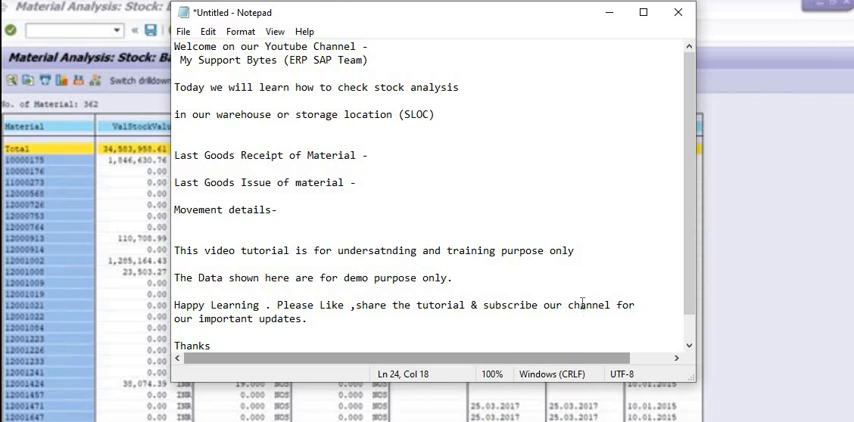